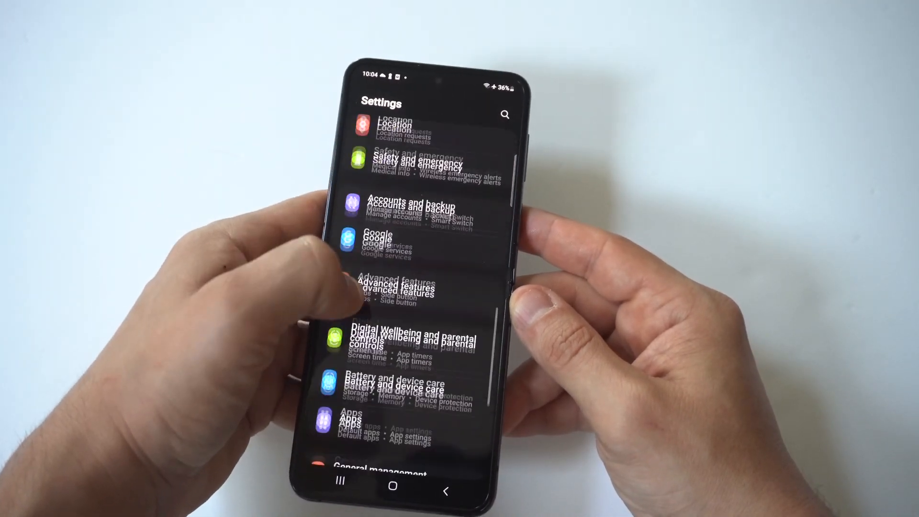
Step: Review the App notifications list and find Messages with notifications enabled
scroll(up, 3)
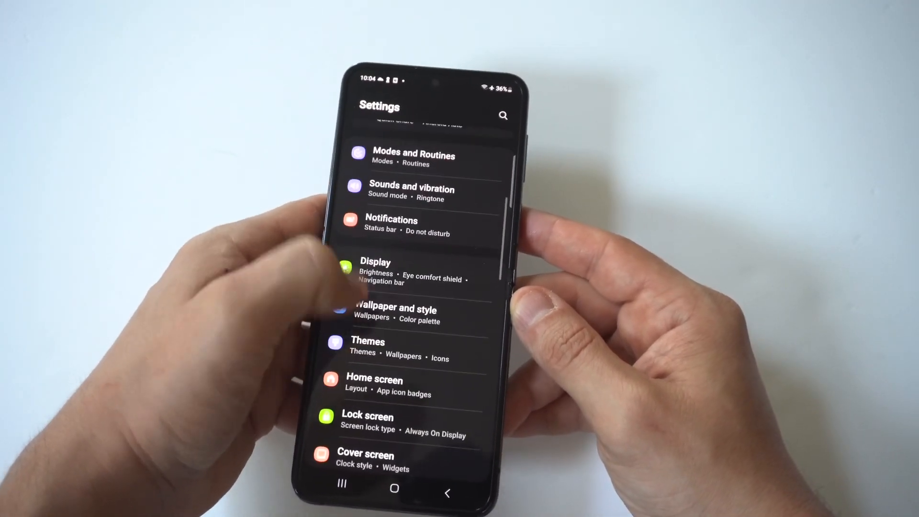
click(391, 225)
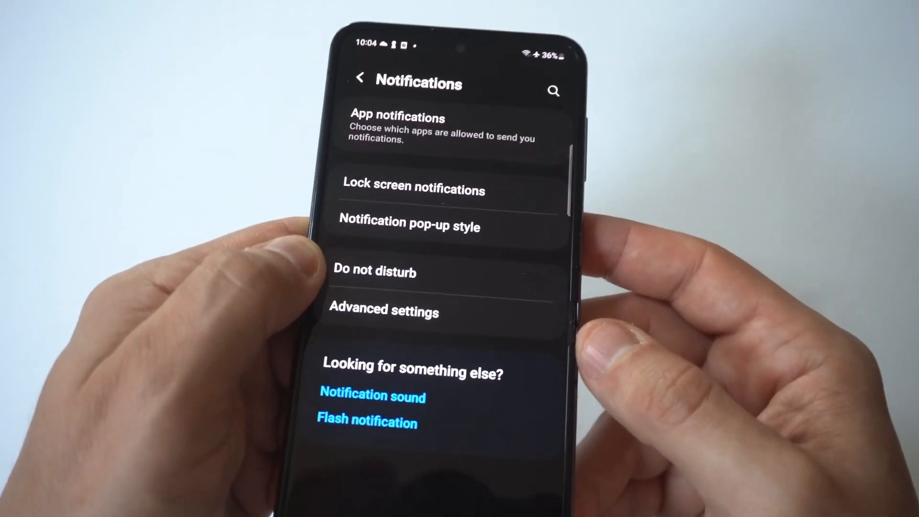
click(446, 126)
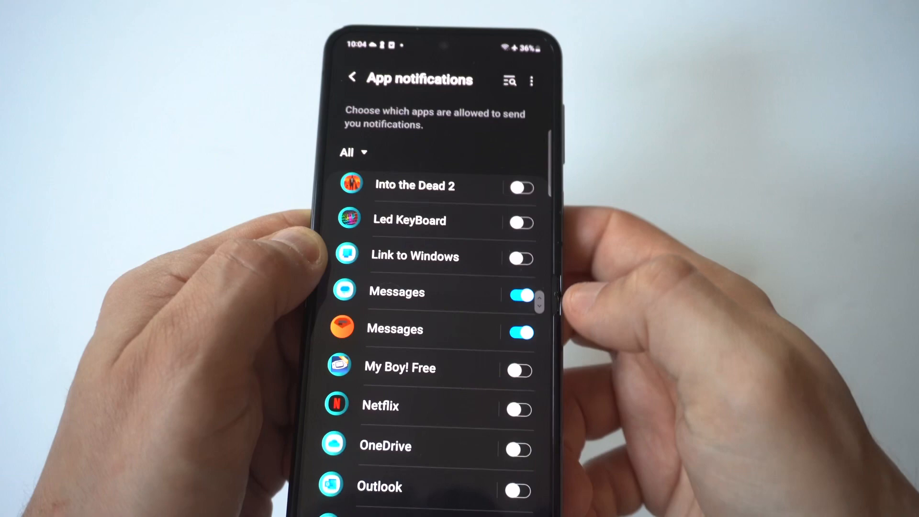
scroll(up, 3)
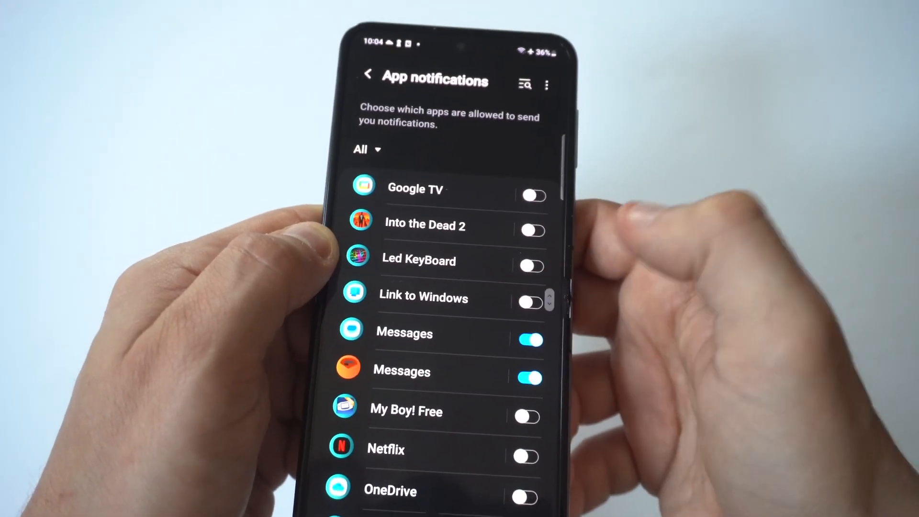
Step: Return to Settings and bring up the Apps list of installed apps
click(368, 74)
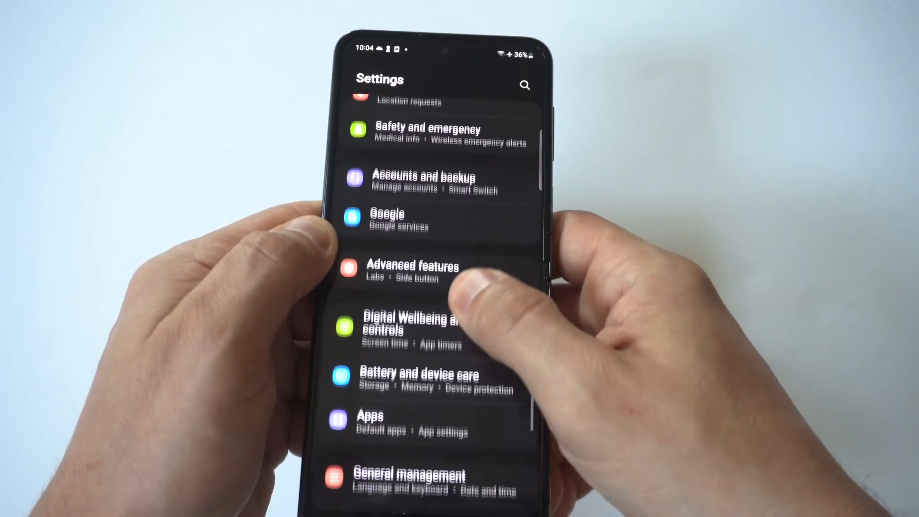
click(370, 415)
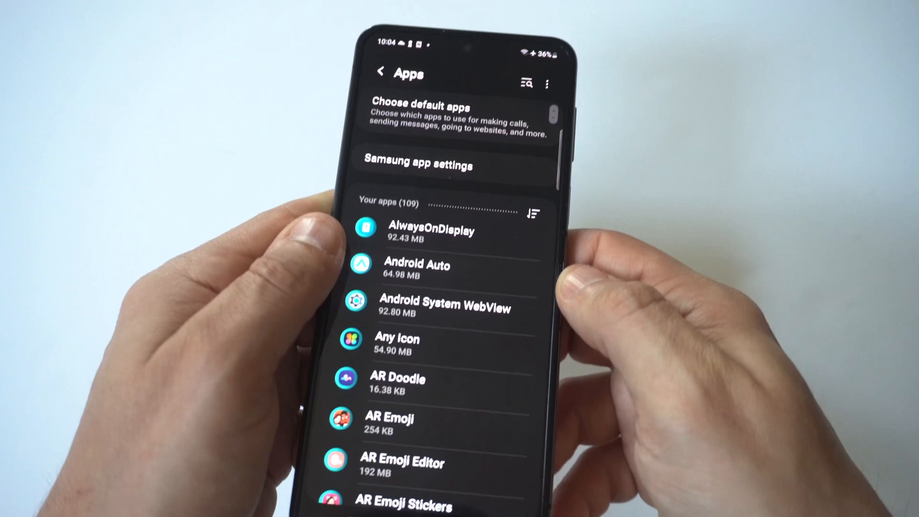